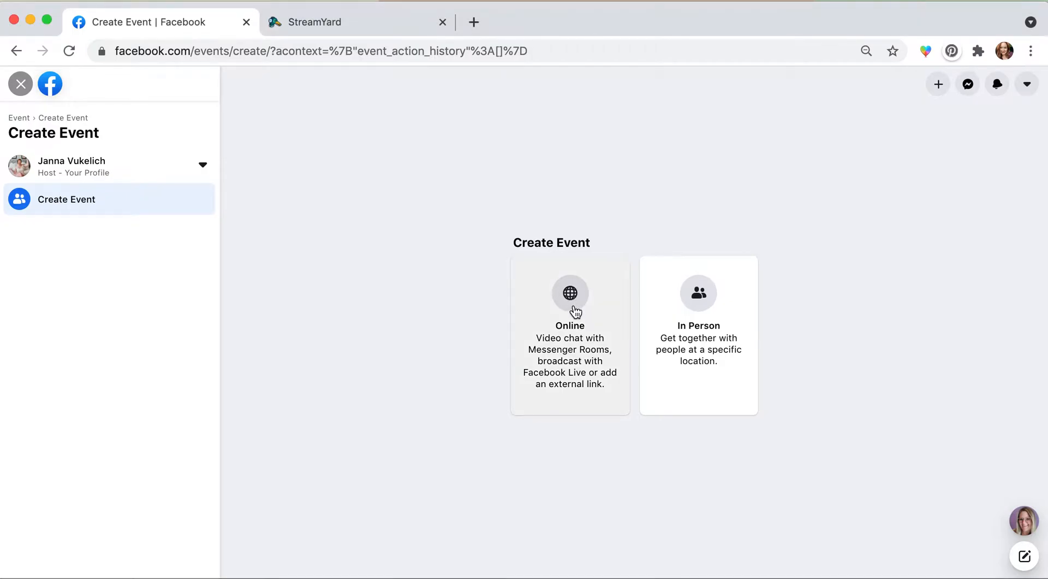
Create an online event named 'testing testing 123', set it to Private, and continue.
{"action": "left_click", "coordinate": [569, 293]}
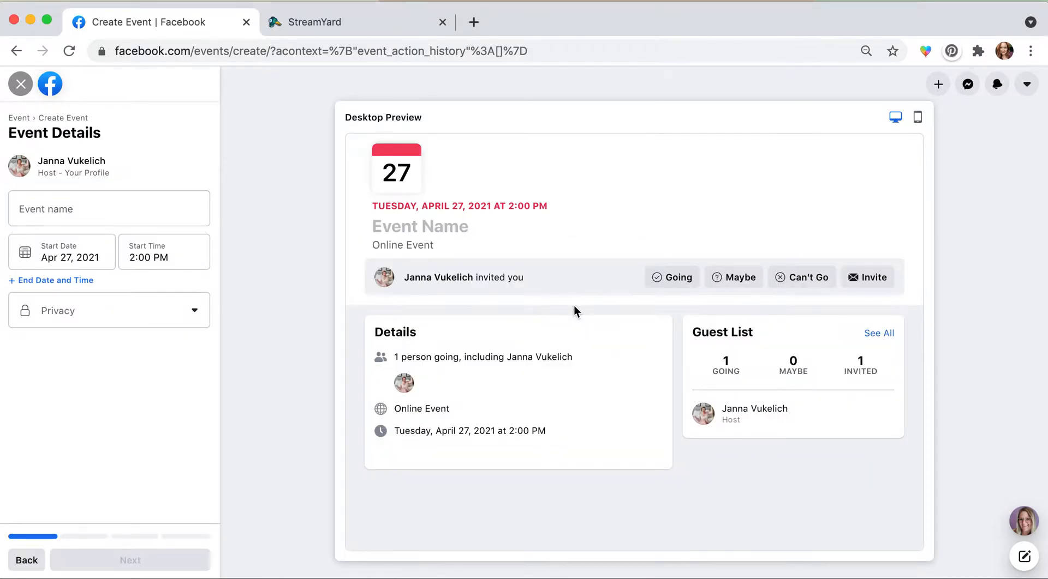
{"action": "type", "text": "t"}
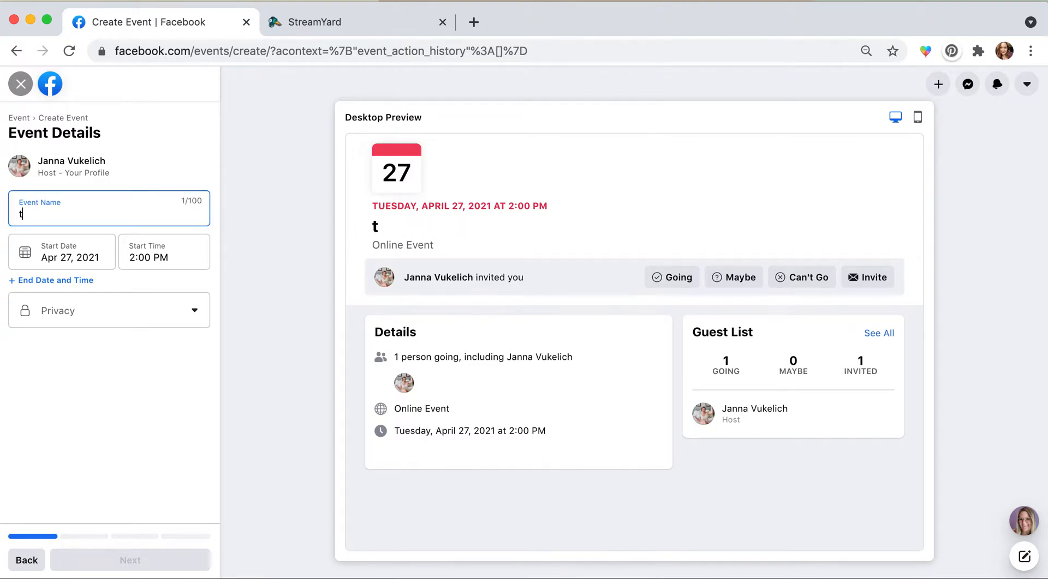
{"action": "type", "text": "esting testing 123"}
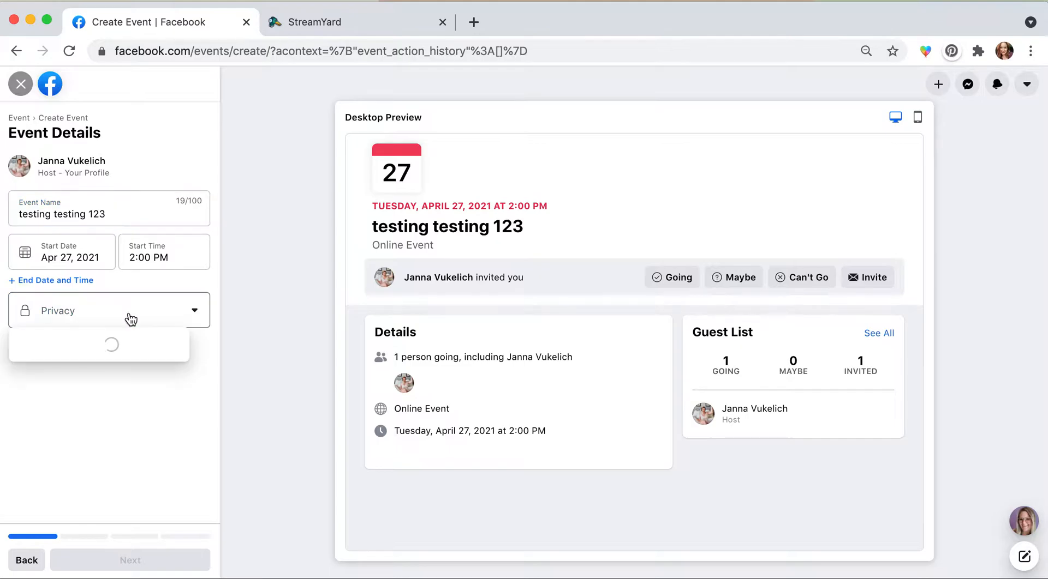
{"action": "left_click", "coordinate": [109, 310]}
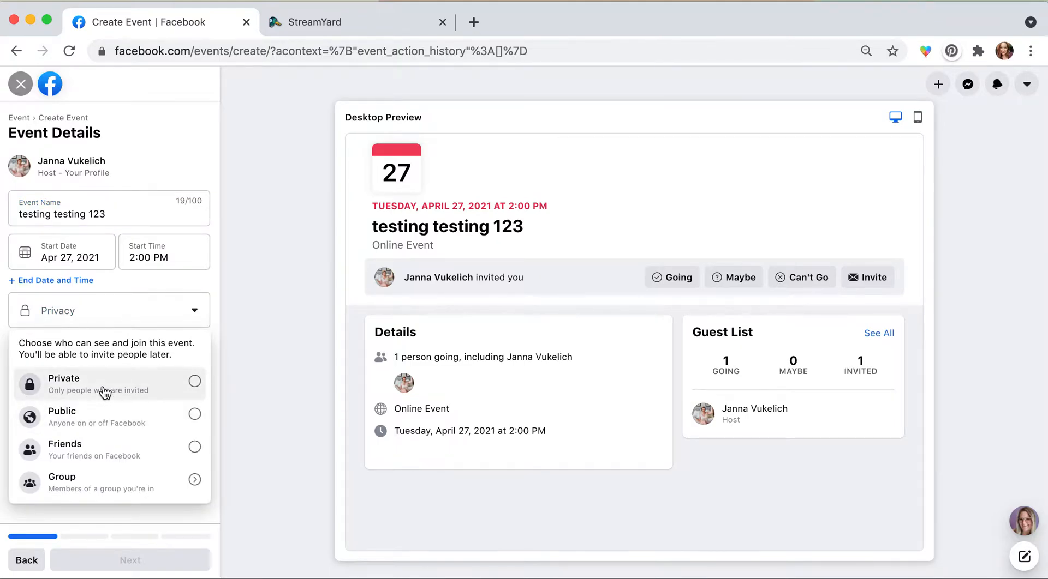
{"action": "left_click", "coordinate": [63, 378]}
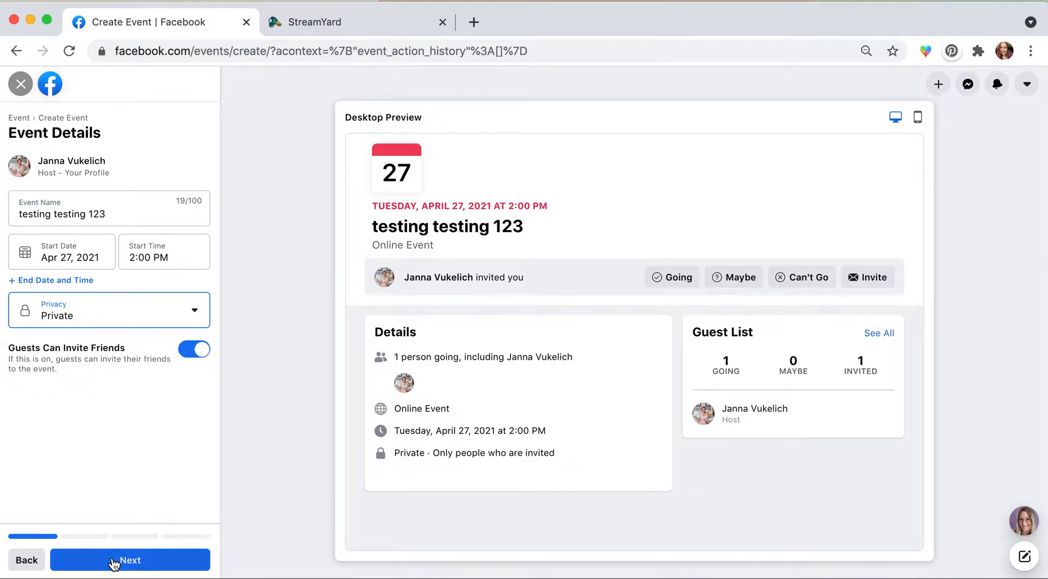
{"action": "left_click", "coordinate": [130, 560]}
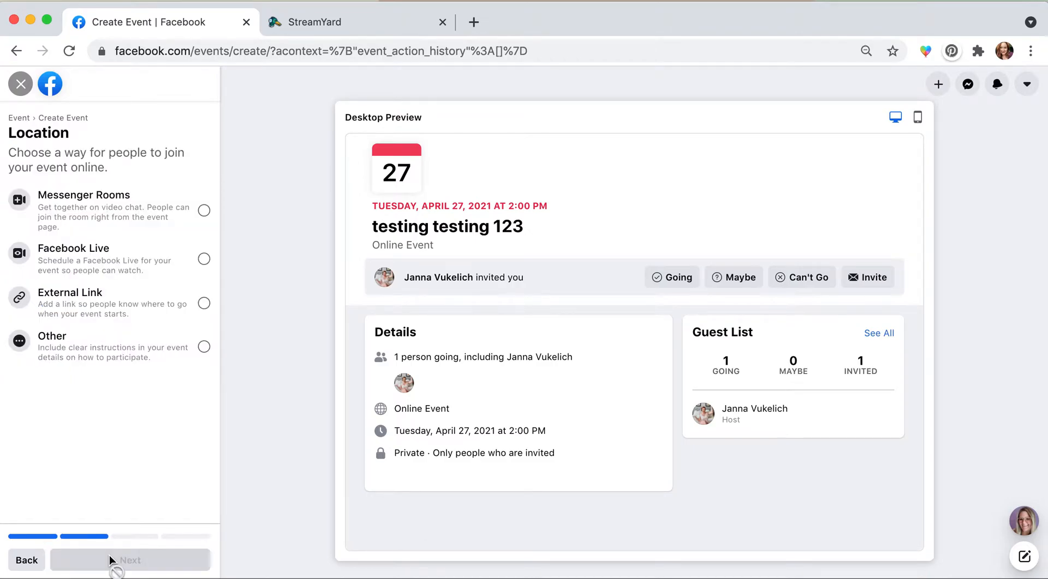
{"action": "mouse_move", "coordinate": [100, 259]}
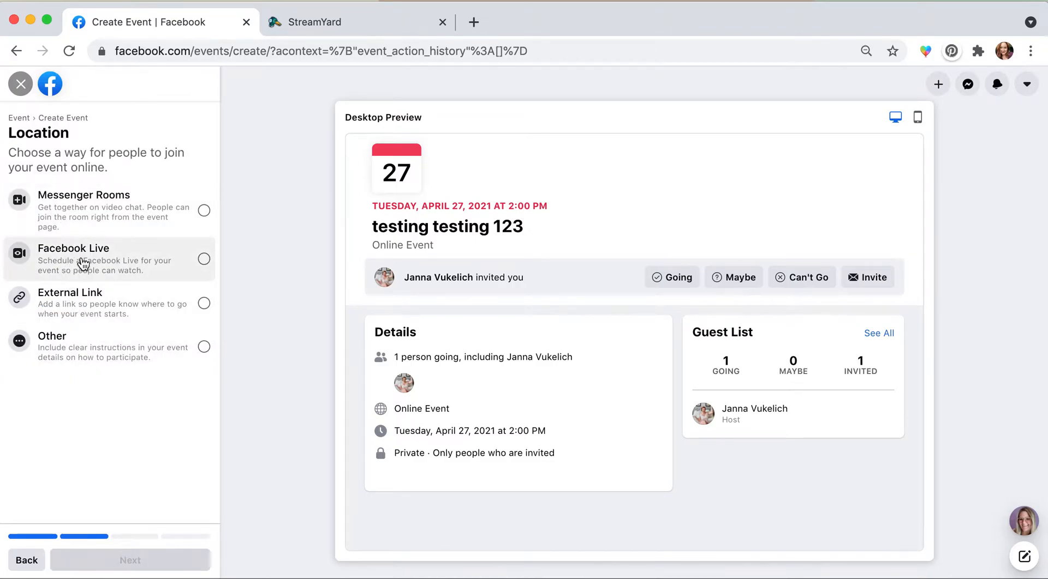
Choose Facebook Live as the location, skip the remaining steps, and create the event.
{"action": "left_click", "coordinate": [203, 258]}
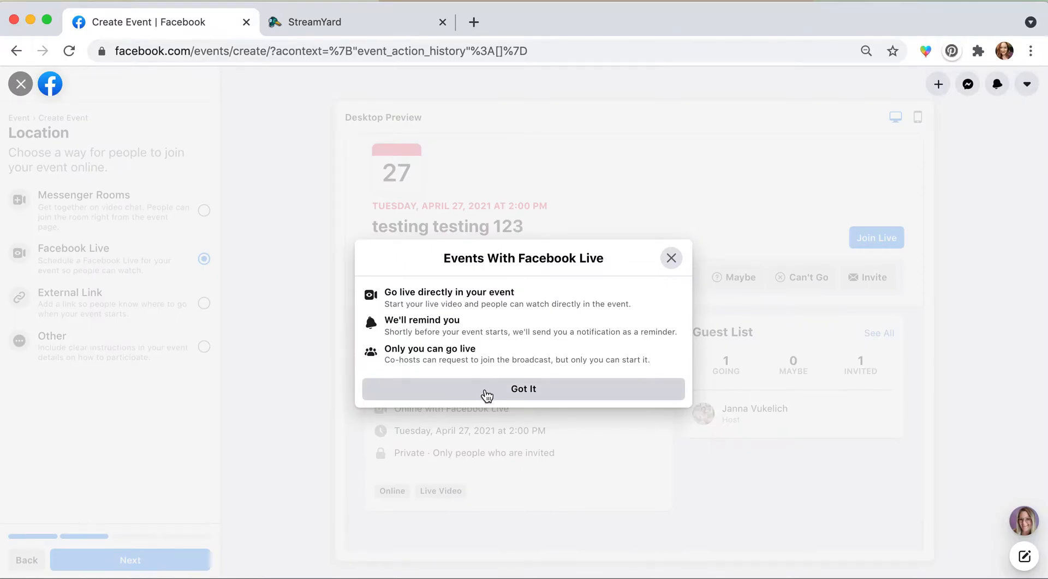
{"action": "left_click", "coordinate": [523, 389]}
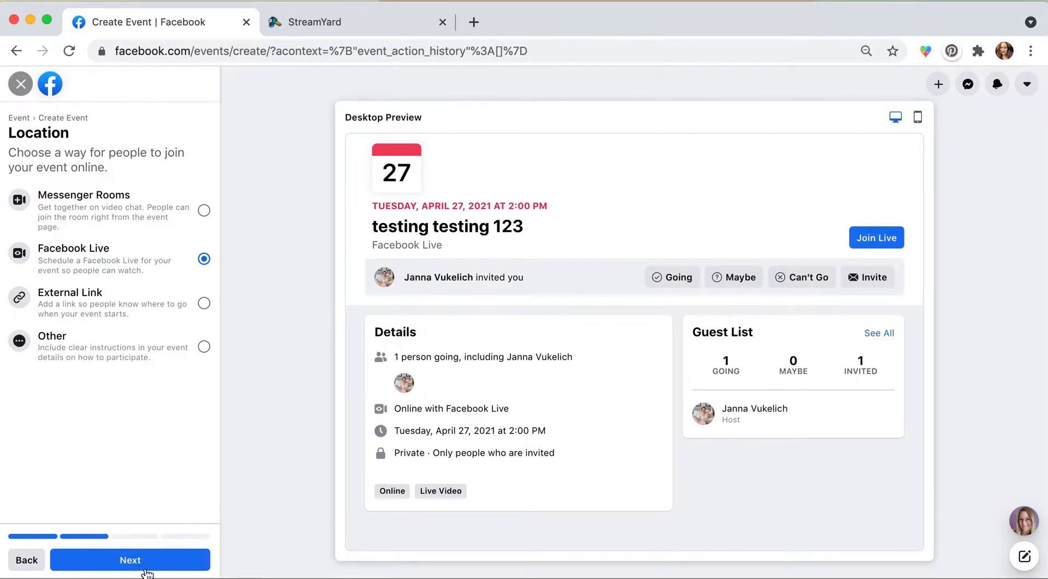
{"action": "left_click", "coordinate": [130, 559]}
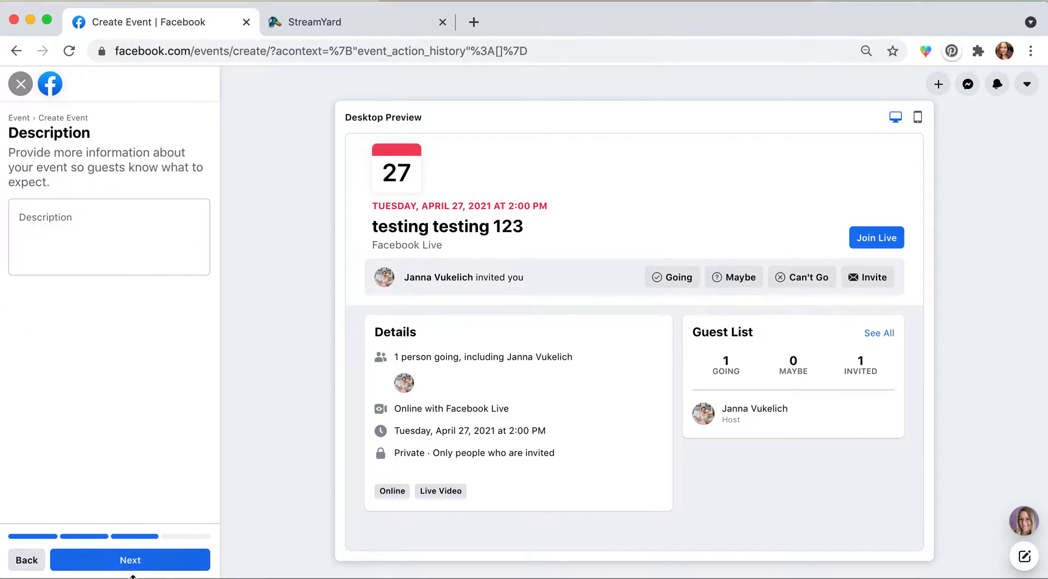
{"action": "left_click", "coordinate": [130, 559]}
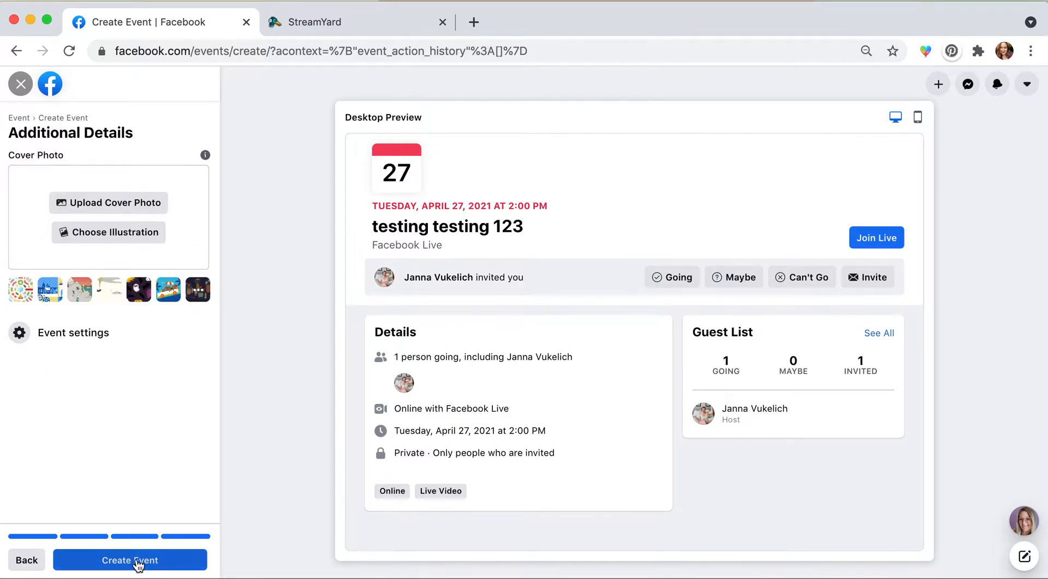
{"action": "left_click", "coordinate": [130, 560]}
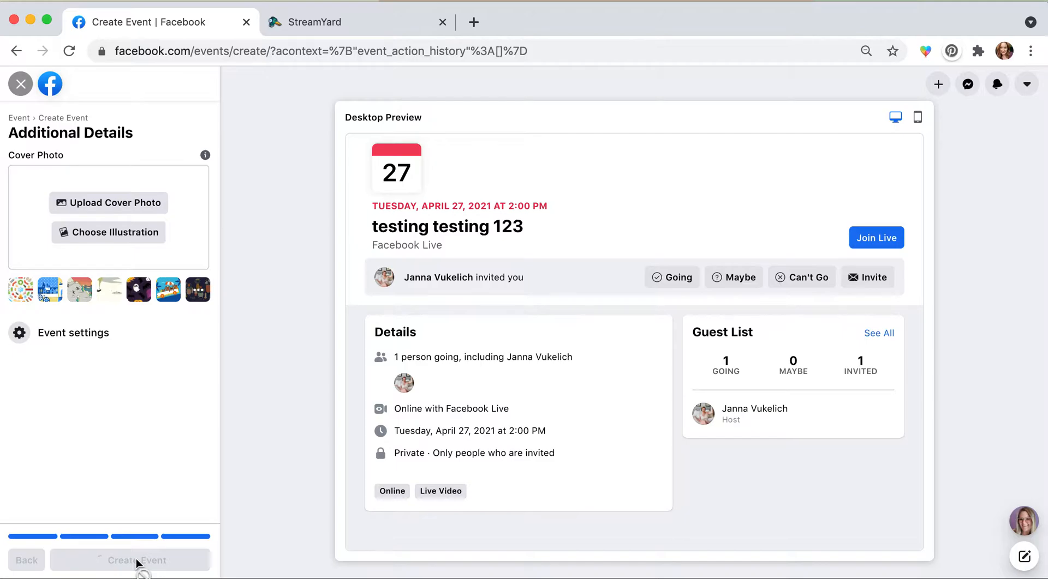
{"action": "left_click", "coordinate": [130, 559]}
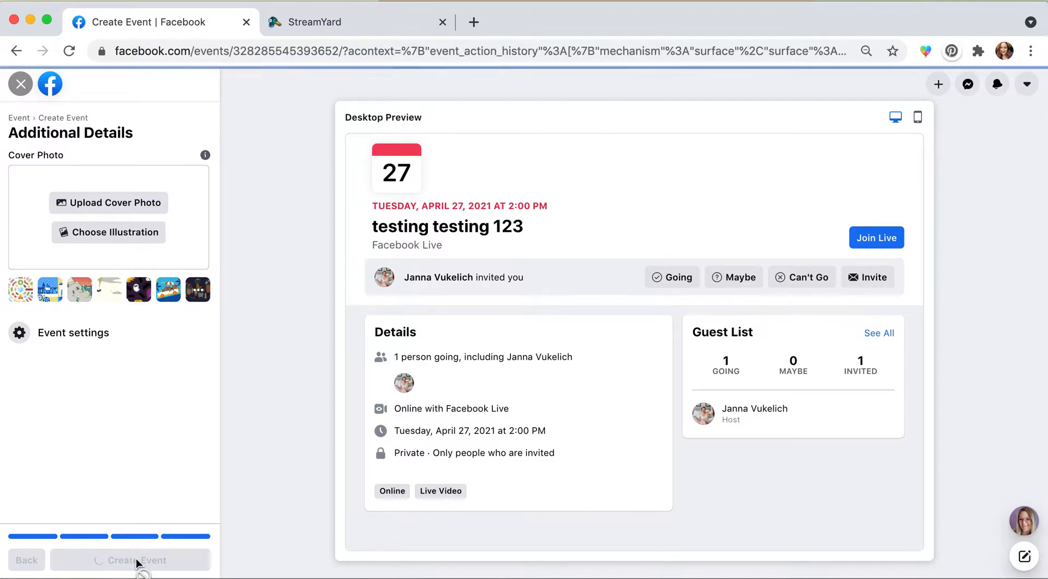
{"action": "left_click", "coordinate": [131, 560]}
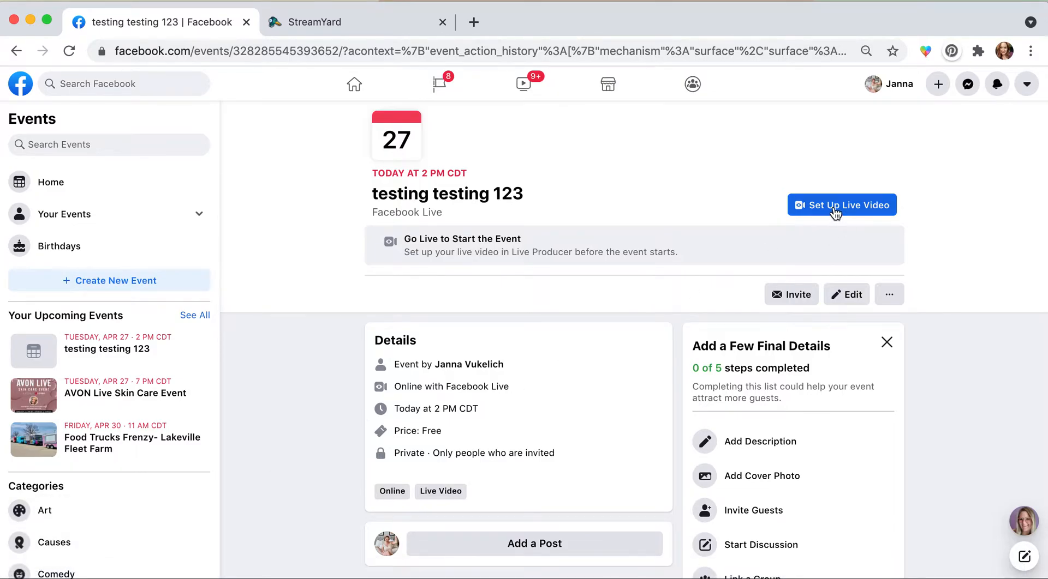
{"action": "mouse_move", "coordinate": [866, 208]}
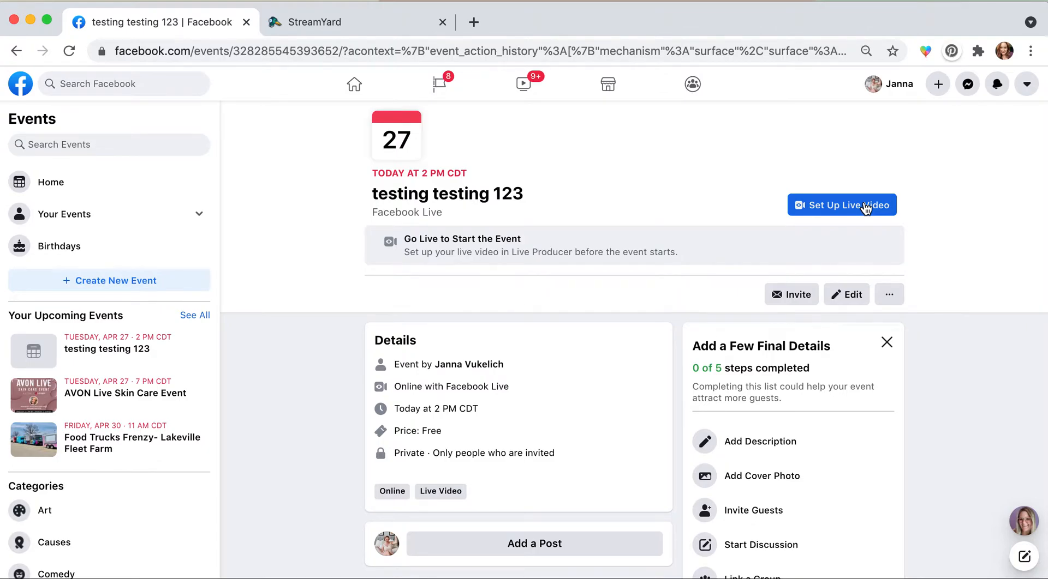
Start live video setup from the testing testing 123 event page.
{"action": "left_click", "coordinate": [840, 205]}
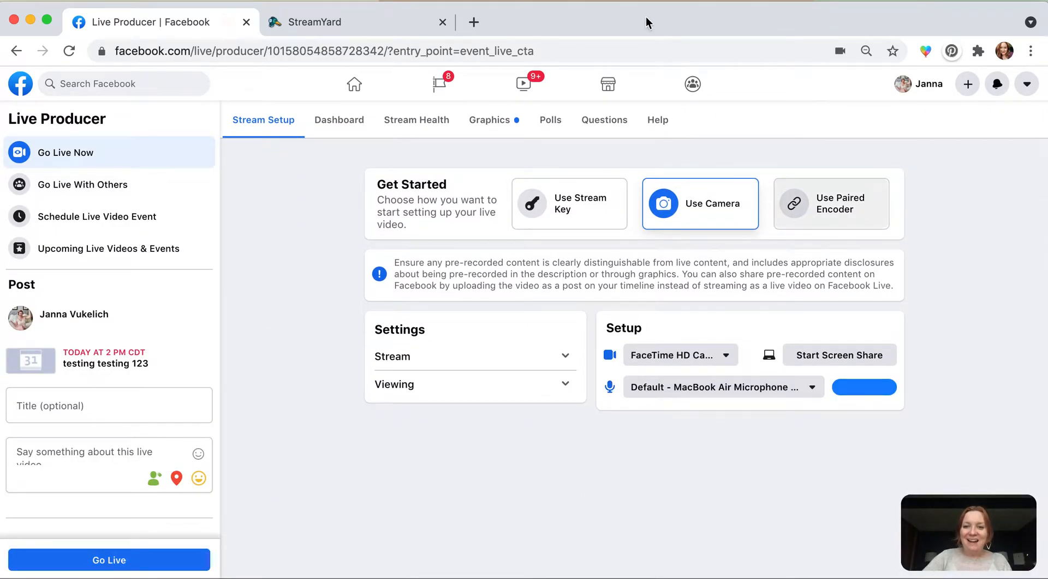
Switch Live Producer to stream-key setup, then move to the StreamYard tab.
{"action": "left_click", "coordinate": [569, 203]}
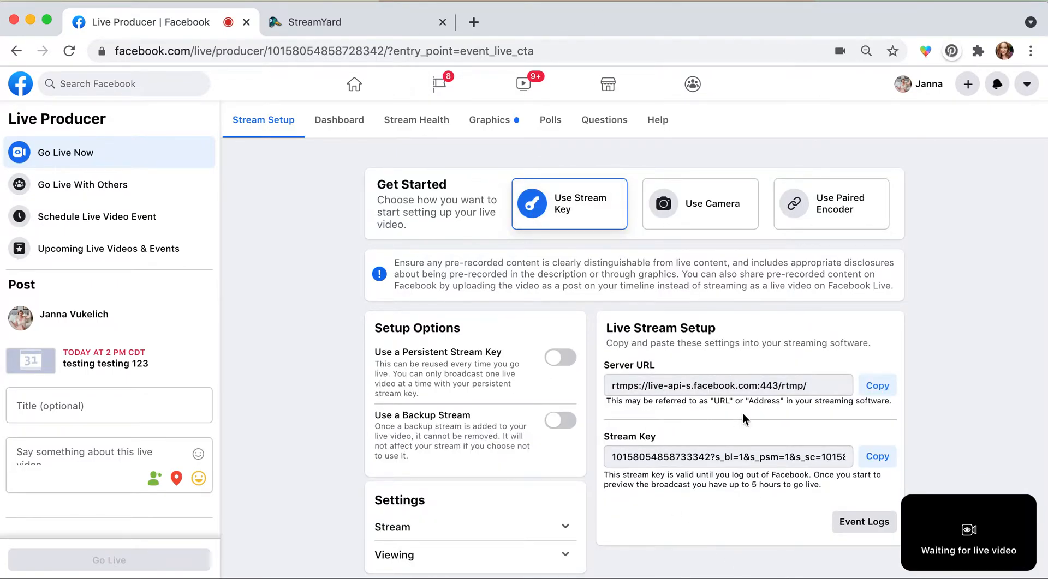
{"action": "left_click", "coordinate": [357, 22]}
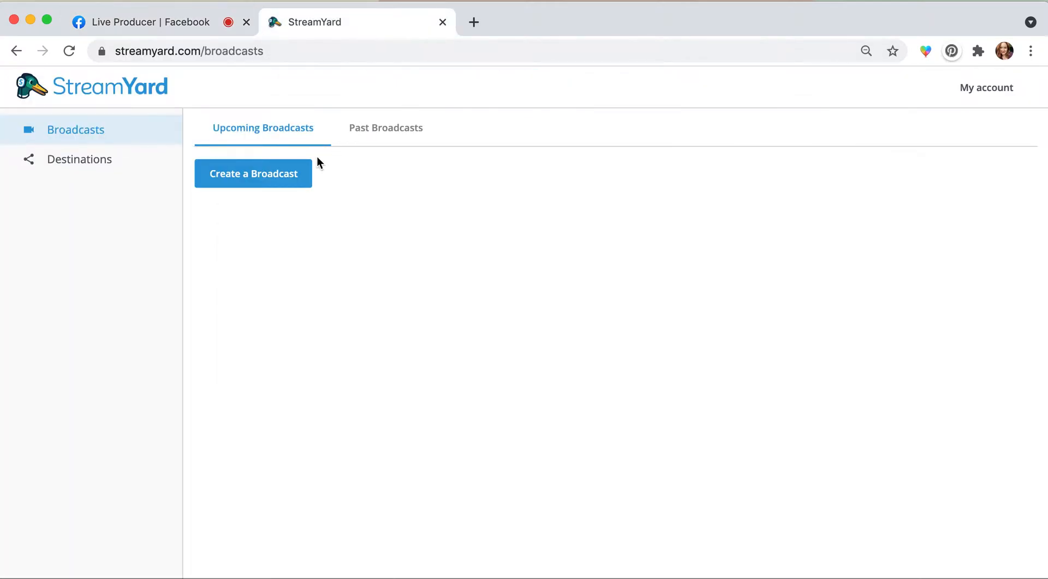
Start a new StreamYard broadcast and open the custom RTMP destination form.
{"action": "left_click", "coordinate": [252, 173]}
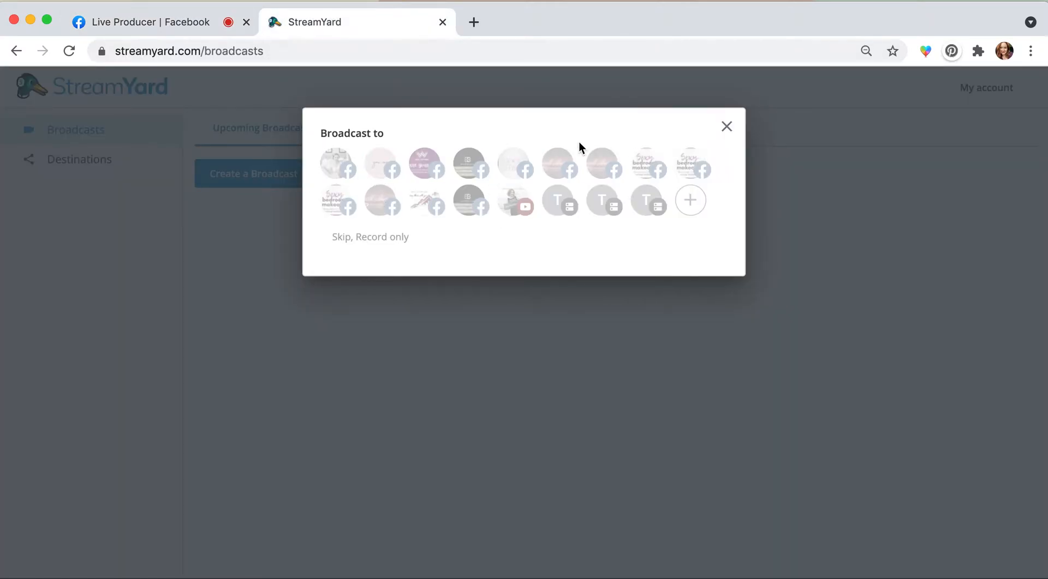
{"action": "mouse_move", "coordinate": [689, 200]}
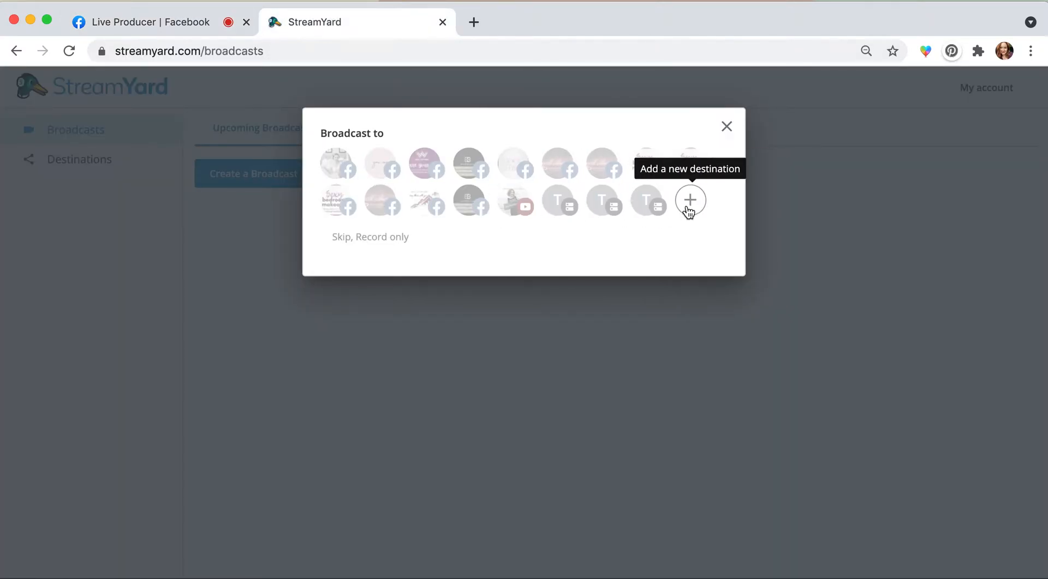
{"action": "left_click", "coordinate": [689, 200]}
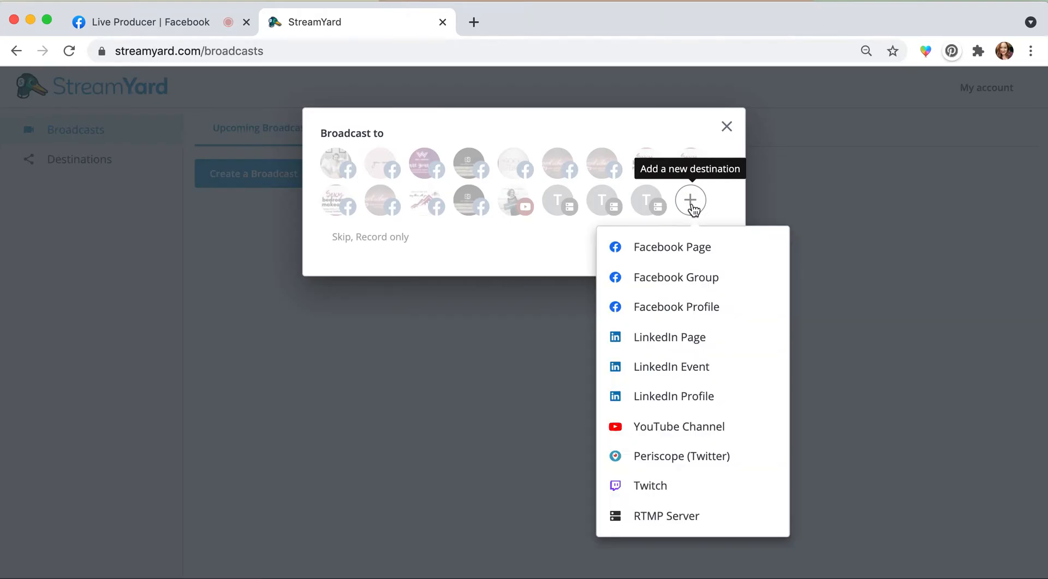
{"action": "mouse_move", "coordinate": [688, 247]}
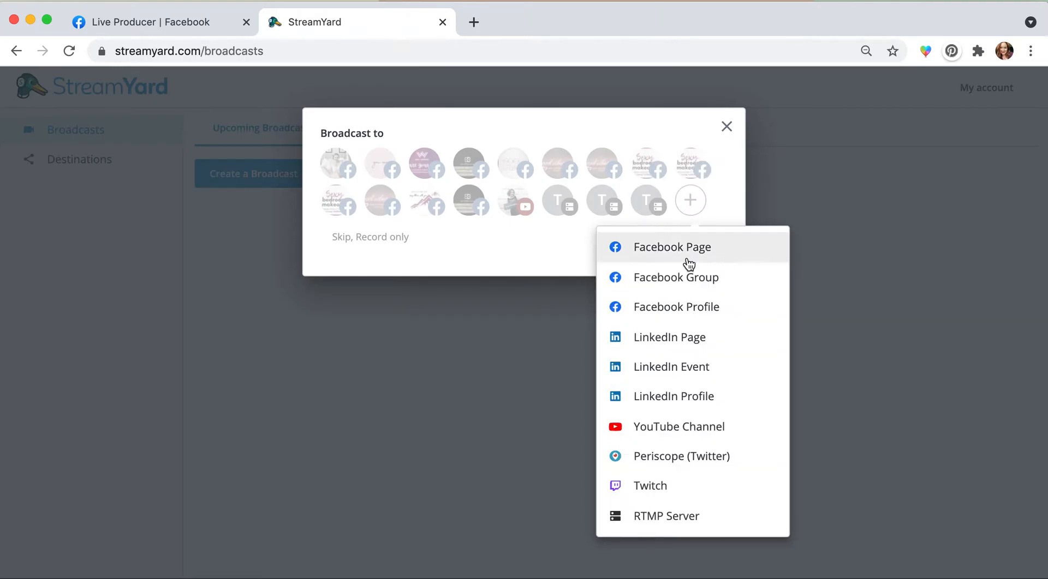
{"action": "mouse_move", "coordinate": [673, 516]}
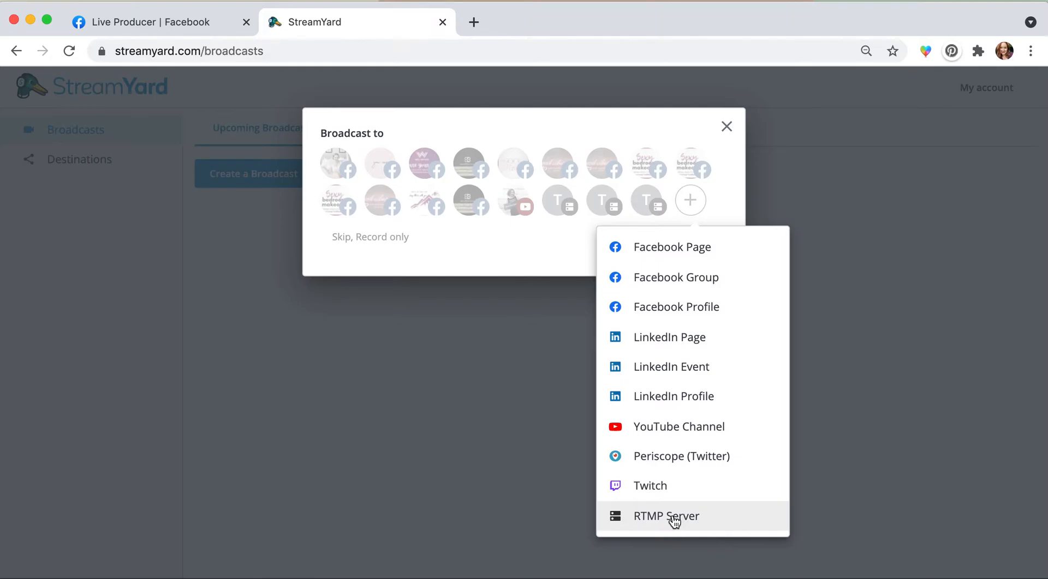
{"action": "left_click", "coordinate": [666, 516]}
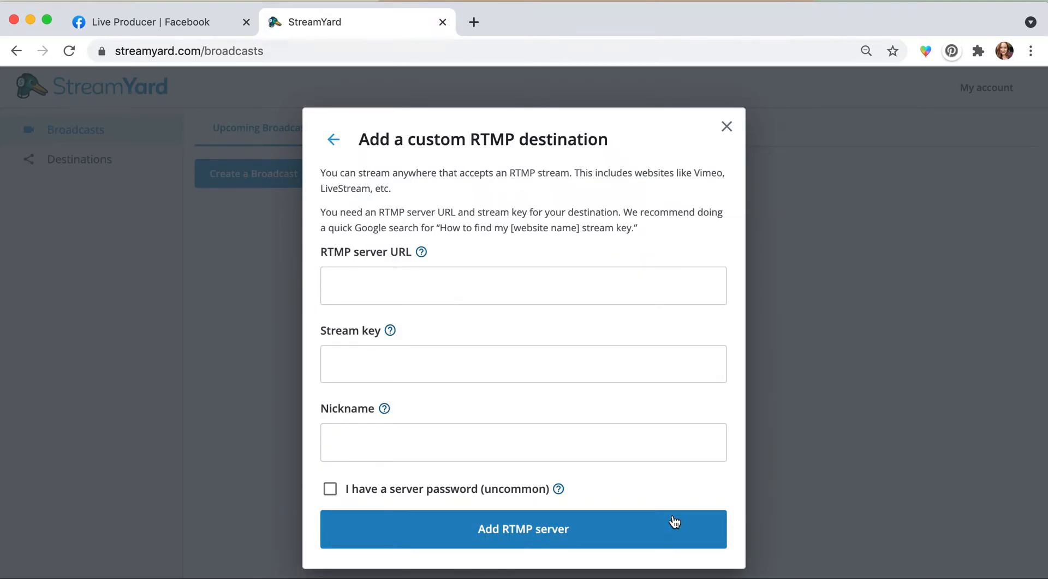
Add RTMP destination 'test video' with Facebook's rtmps://live-api-s.facebook.com:443/rtmp/ URL and stream key.
{"action": "left_click", "coordinate": [154, 22]}
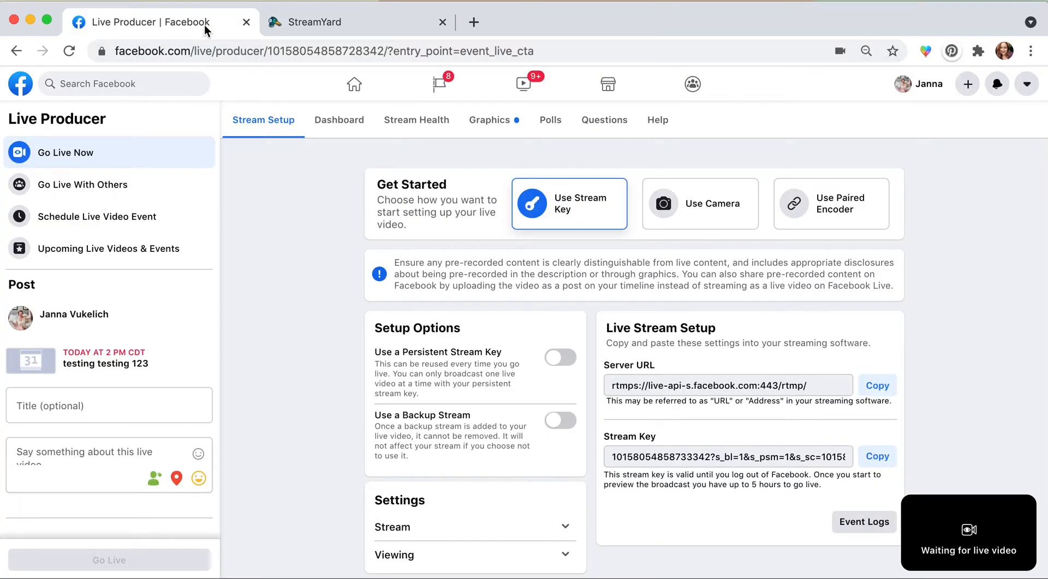
{"action": "left_click", "coordinate": [876, 385]}
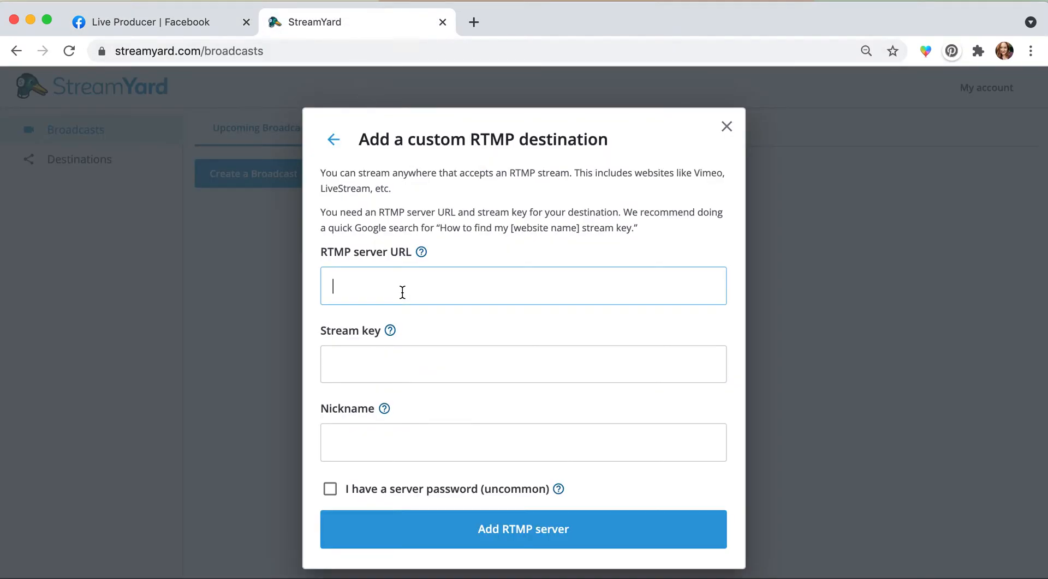
{"action": "type", "text": "rtmps://live-api-s.facebook.com:443/rtmp/"}
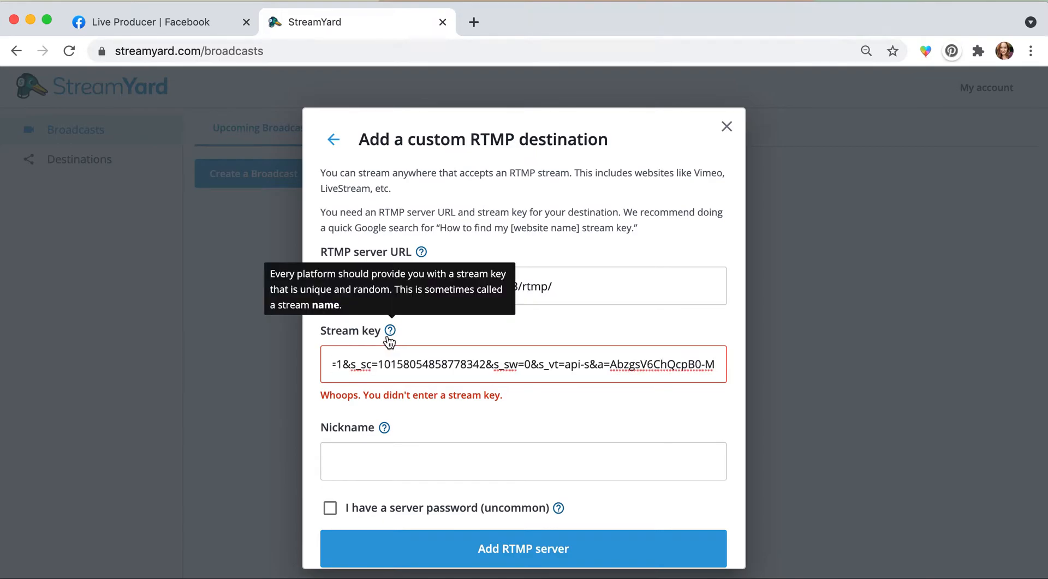
{"action": "type", "text": "t"}
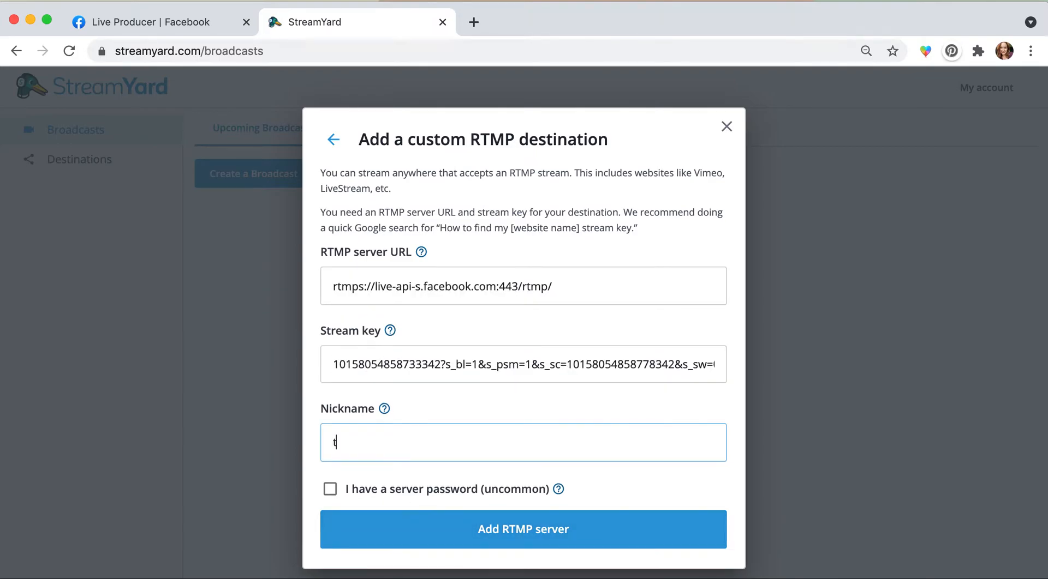
{"action": "type", "text": "est video"}
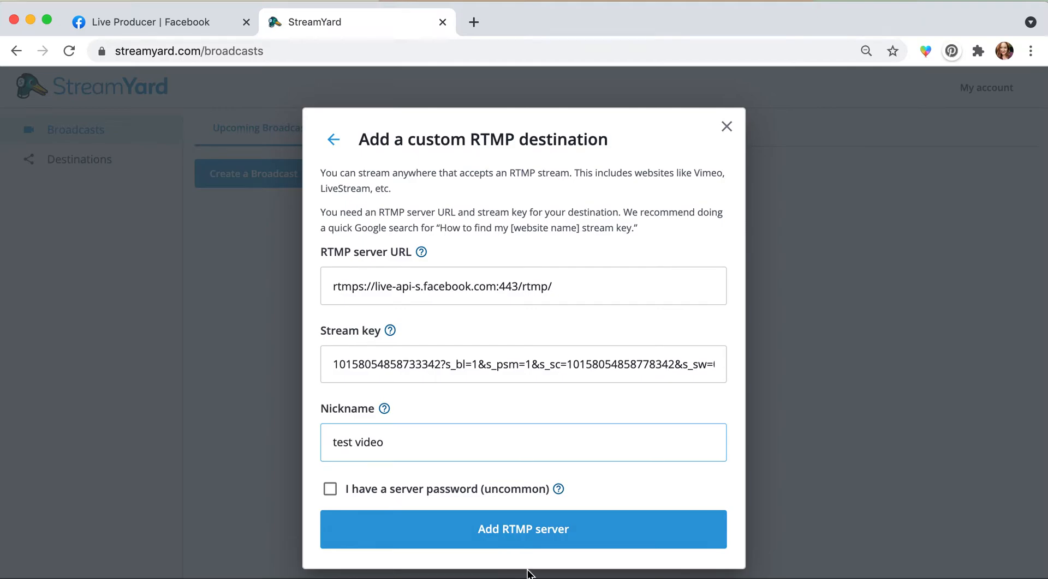
{"action": "left_click", "coordinate": [524, 529]}
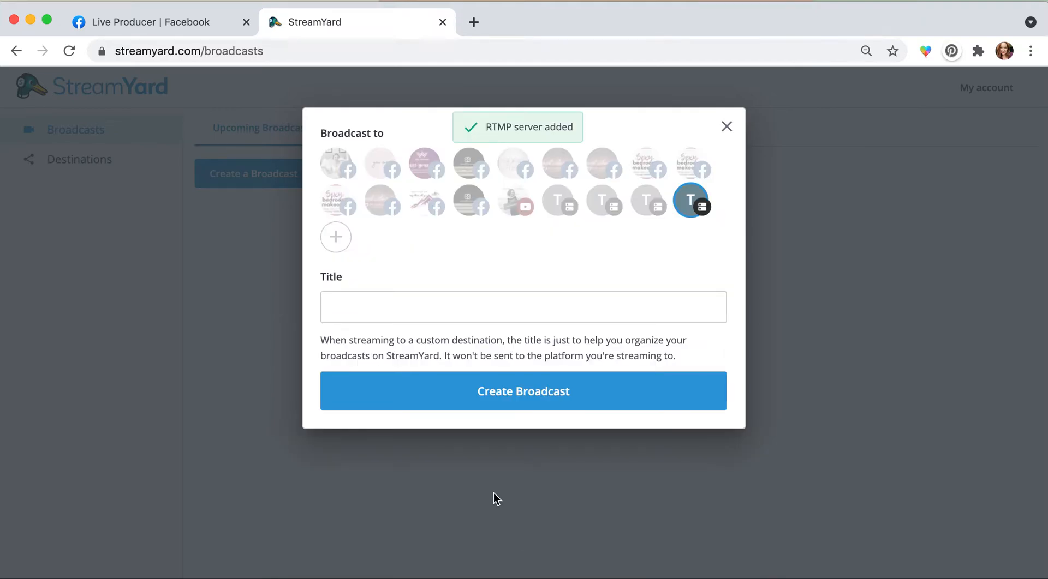
Title the broadcast 'test video' and create it.
{"action": "type", "text": "test video"}
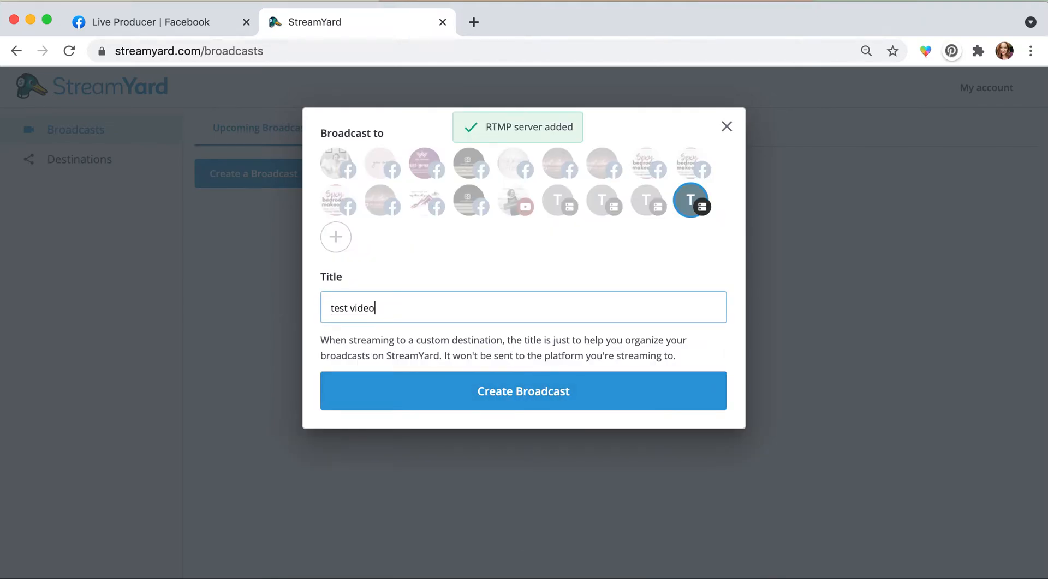
{"action": "left_click", "coordinate": [523, 391]}
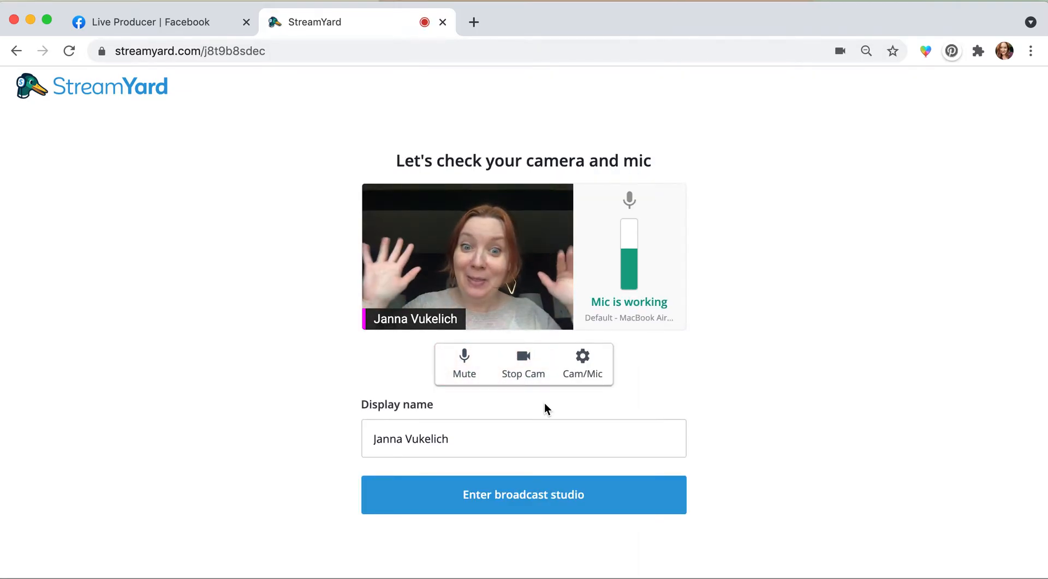
Finish the camera and mic check and enter the test video studio.
{"action": "left_click", "coordinate": [523, 495]}
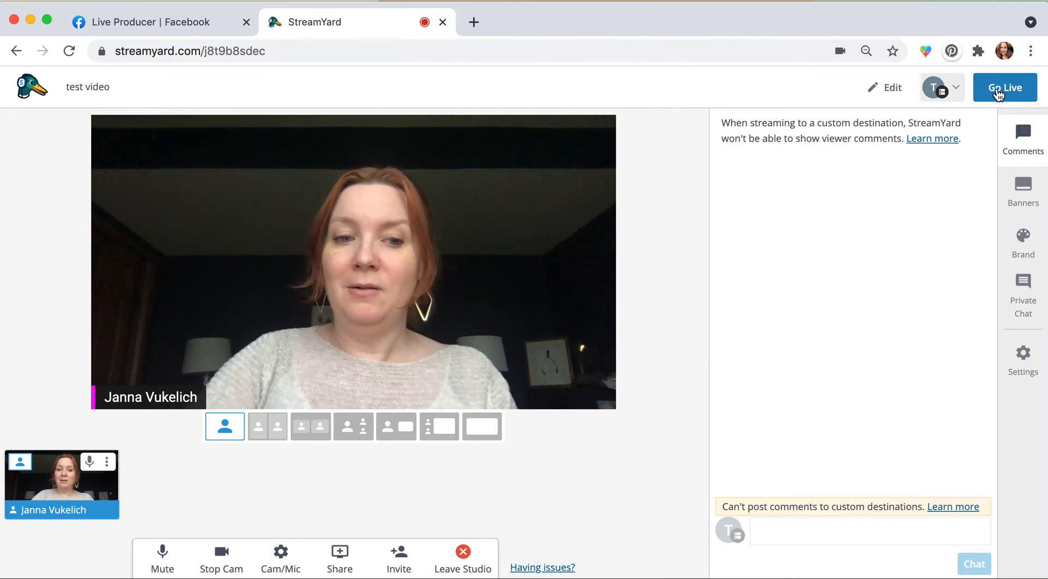
Take the test video broadcast live and return to Facebook's Live Producer.
{"action": "left_click", "coordinate": [1004, 86]}
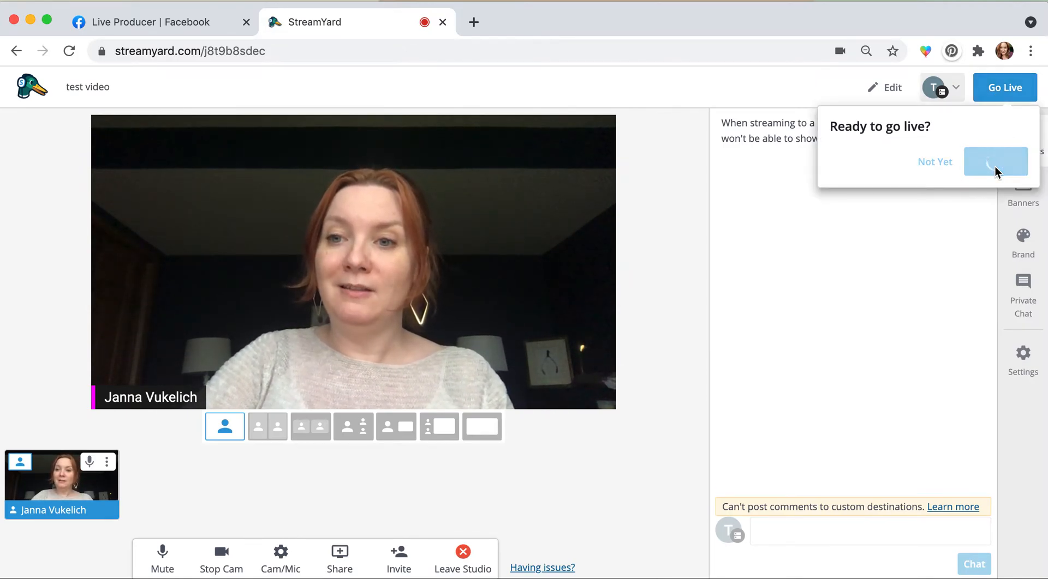
{"action": "left_click", "coordinate": [995, 162]}
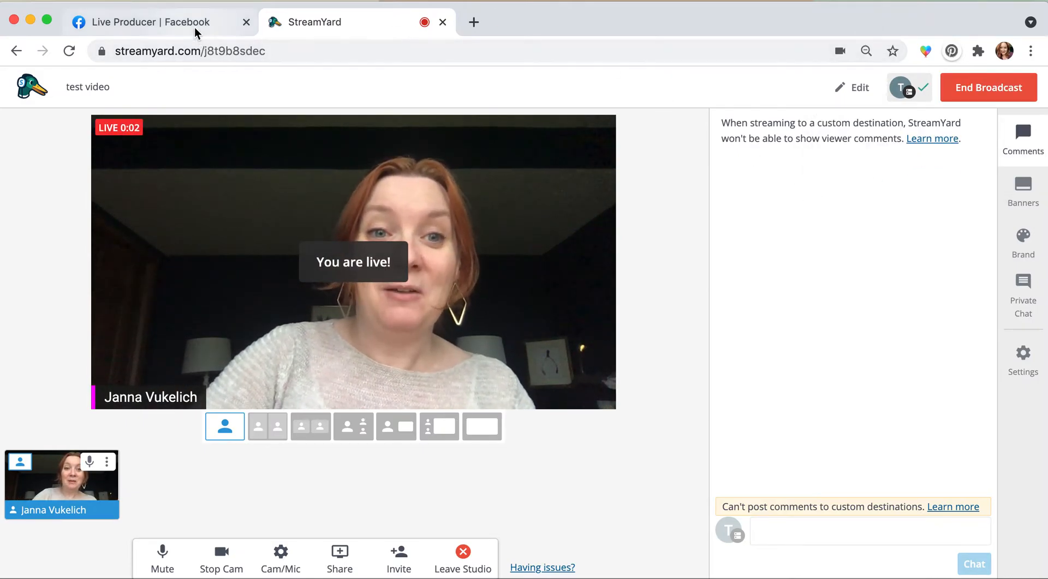
{"action": "left_click", "coordinate": [140, 22]}
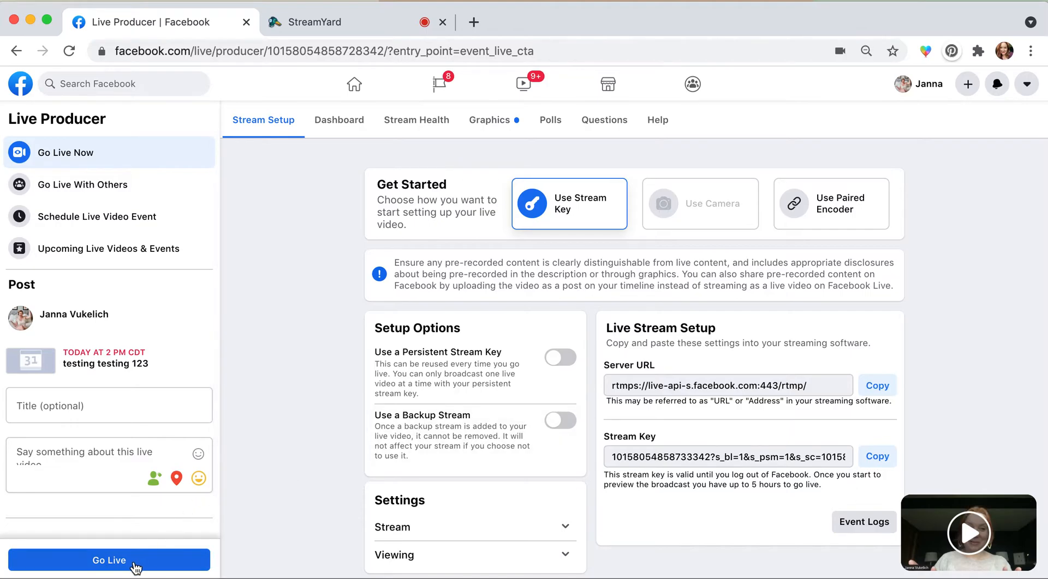
Go live in Facebook Live Producer and confirm in the Add a Title dialog.
{"action": "left_click", "coordinate": [109, 559]}
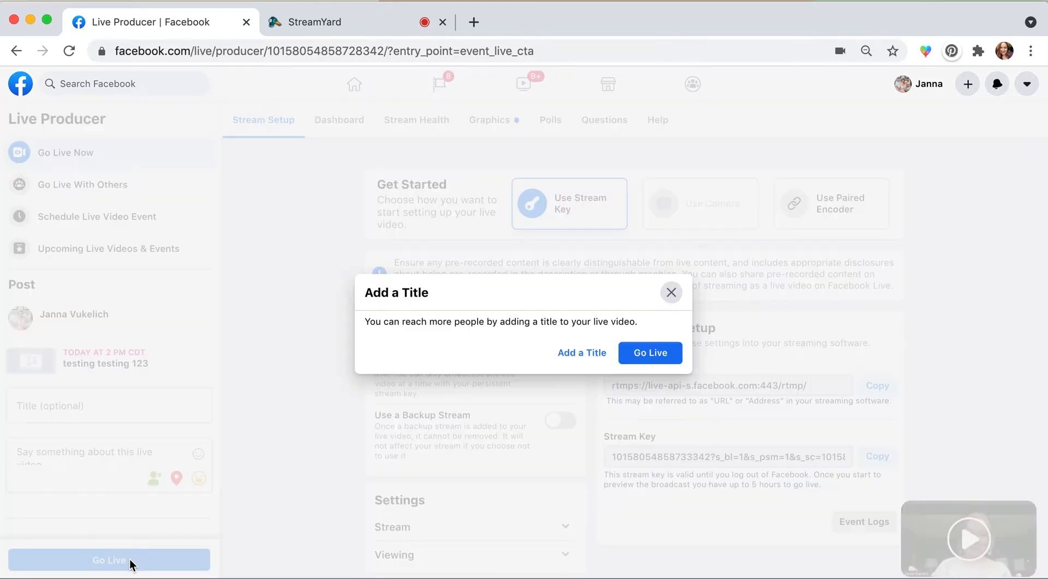
{"action": "mouse_move", "coordinate": [581, 353]}
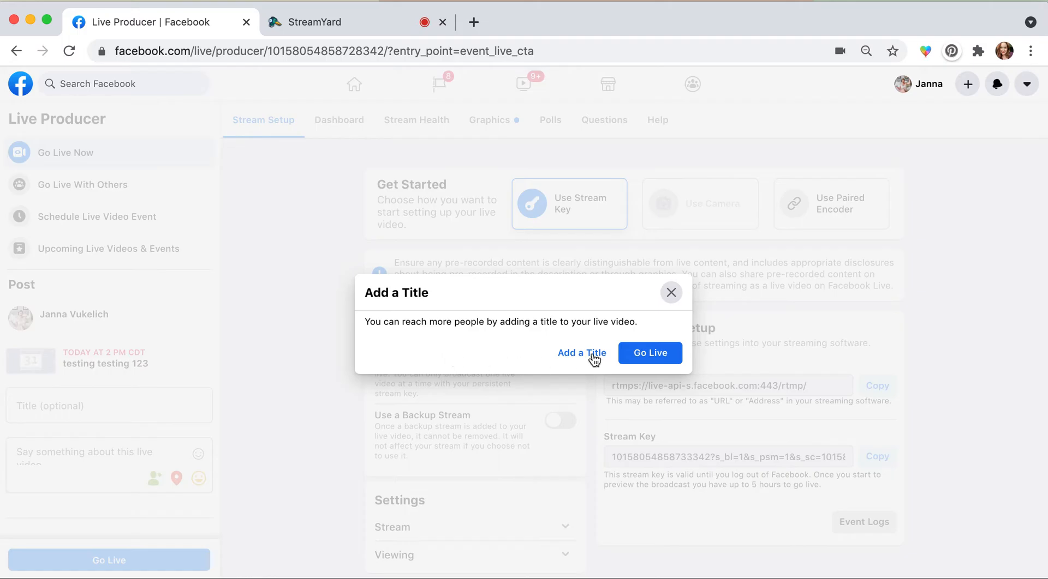
{"action": "left_click", "coordinate": [648, 353]}
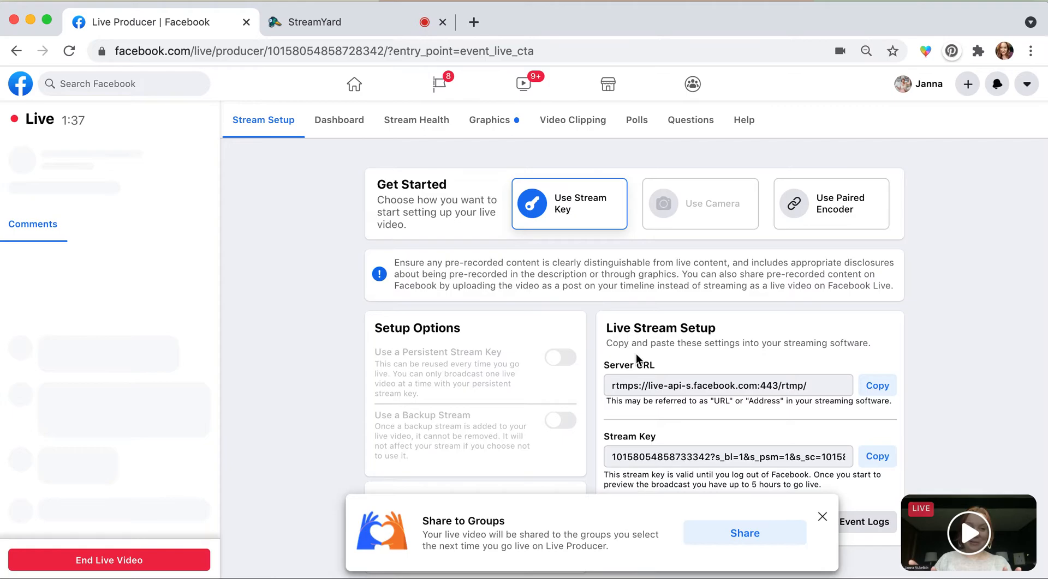
Review the live video's Dashboard insights, Graphics page and Video Clipping page in Live Producer.
{"action": "left_click", "coordinate": [339, 120]}
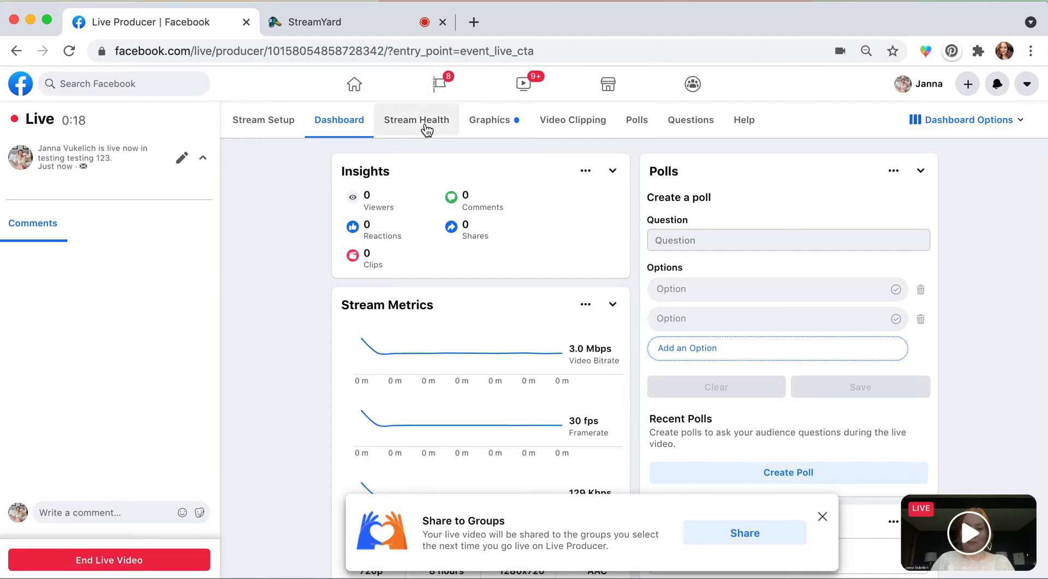
{"action": "left_click", "coordinate": [489, 119]}
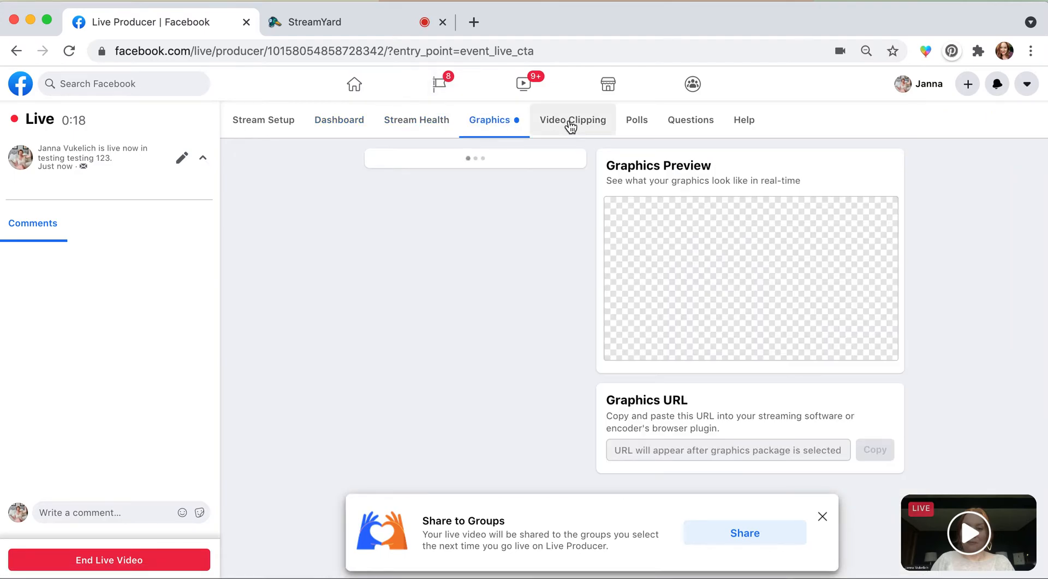
{"action": "left_click", "coordinate": [572, 120]}
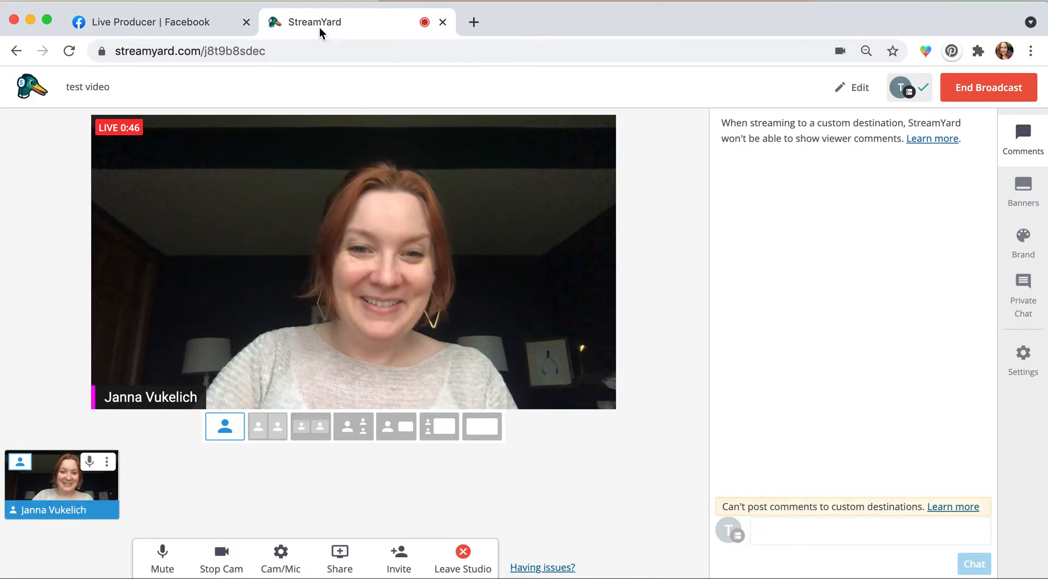
Alternate between the StreamYard studio and Facebook Live Producer tabs to confirm the broadcast is live.
{"action": "left_click", "coordinate": [154, 22]}
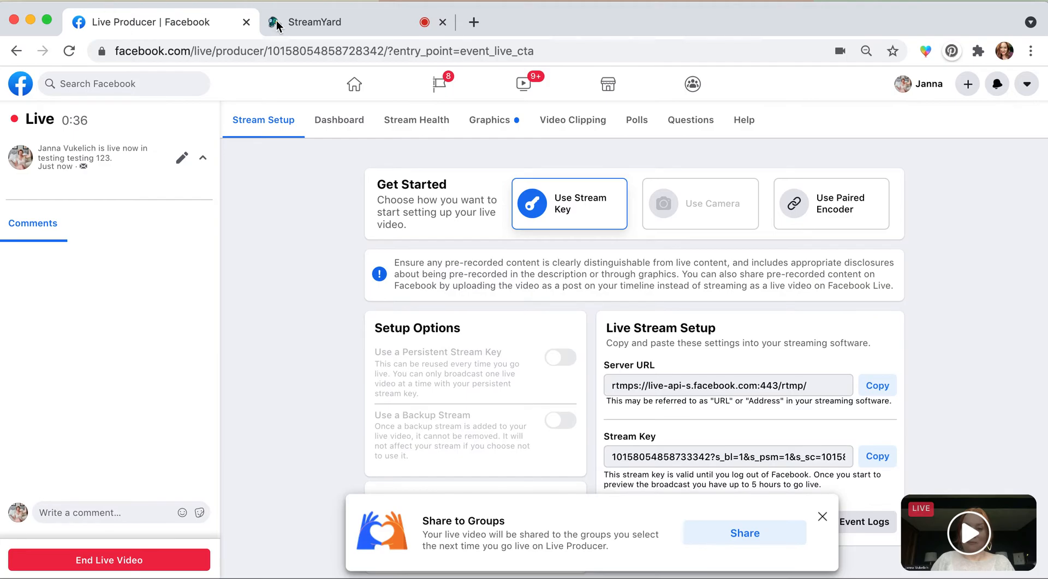
{"action": "left_click", "coordinate": [314, 22]}
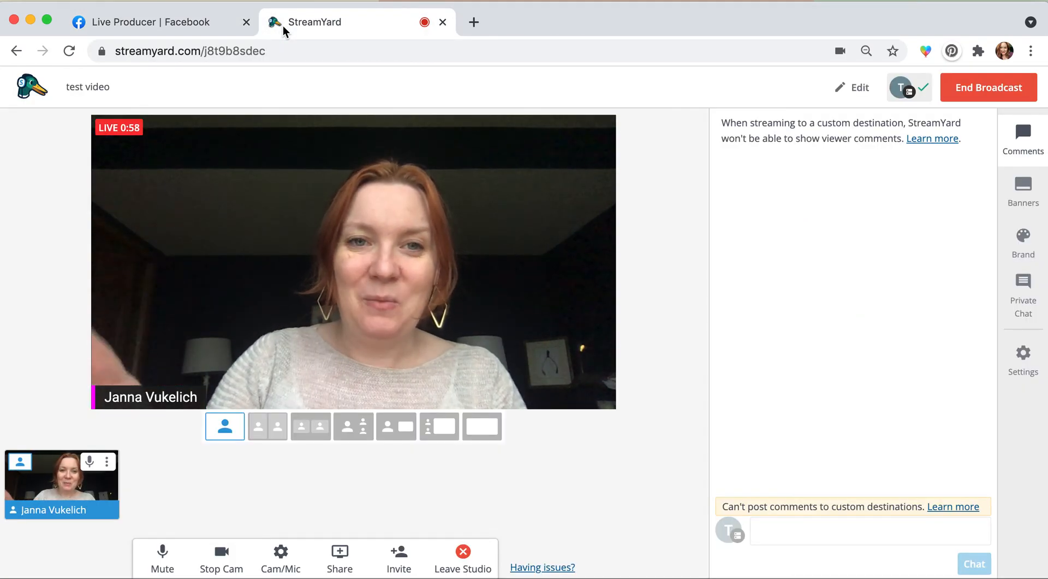
{"action": "left_click", "coordinate": [141, 22]}
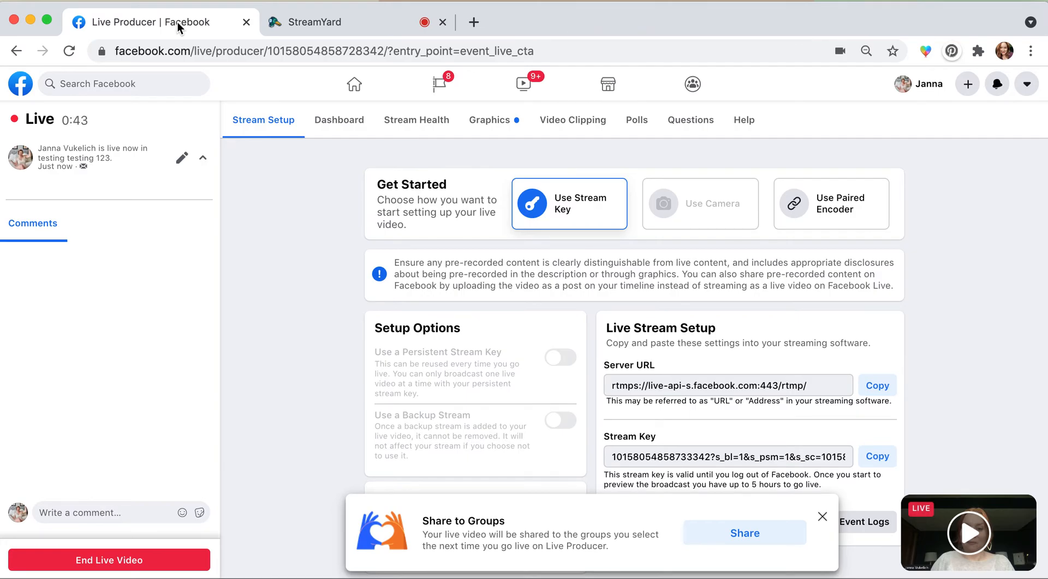
{"action": "left_click", "coordinate": [313, 22]}
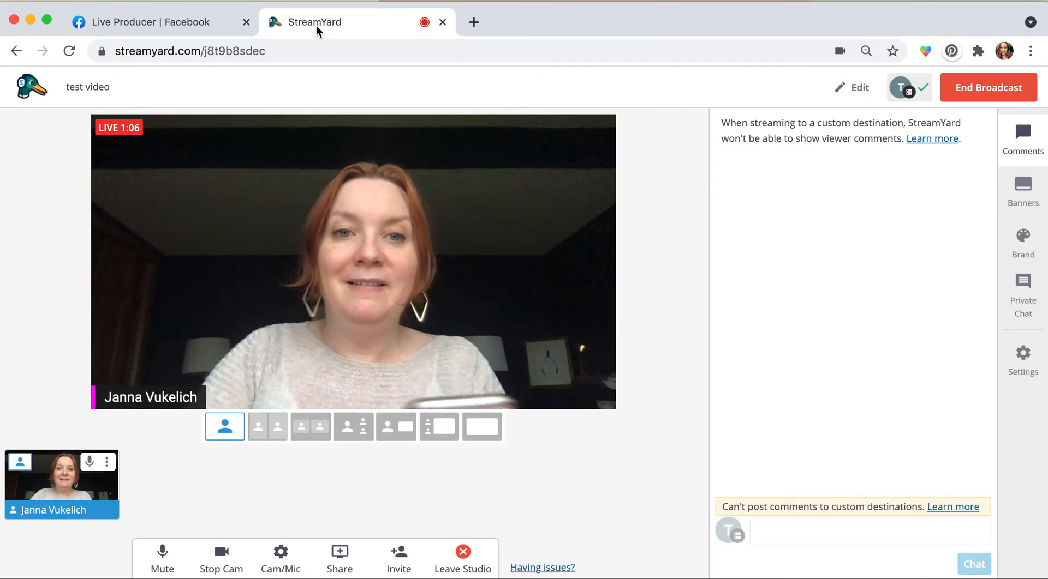